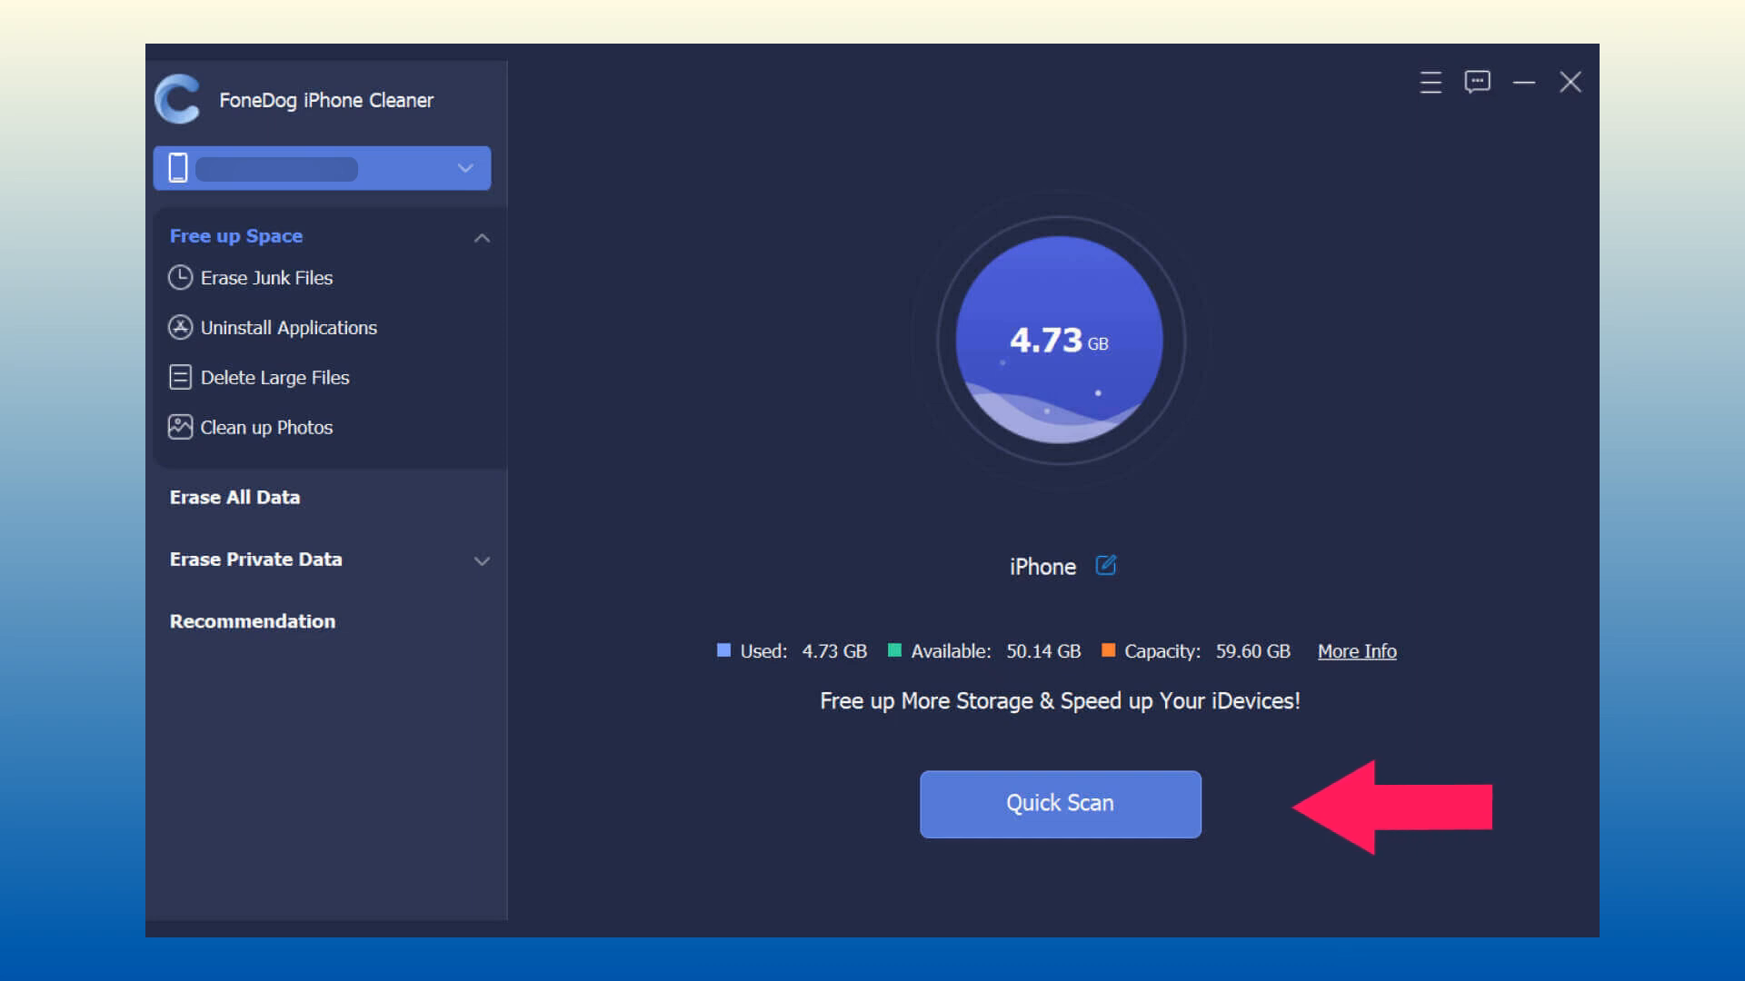
- Quick-scan the iPhone and erase the 6.73 MB of image cache, iTunes cache and invalid files
left_click(1058, 803)
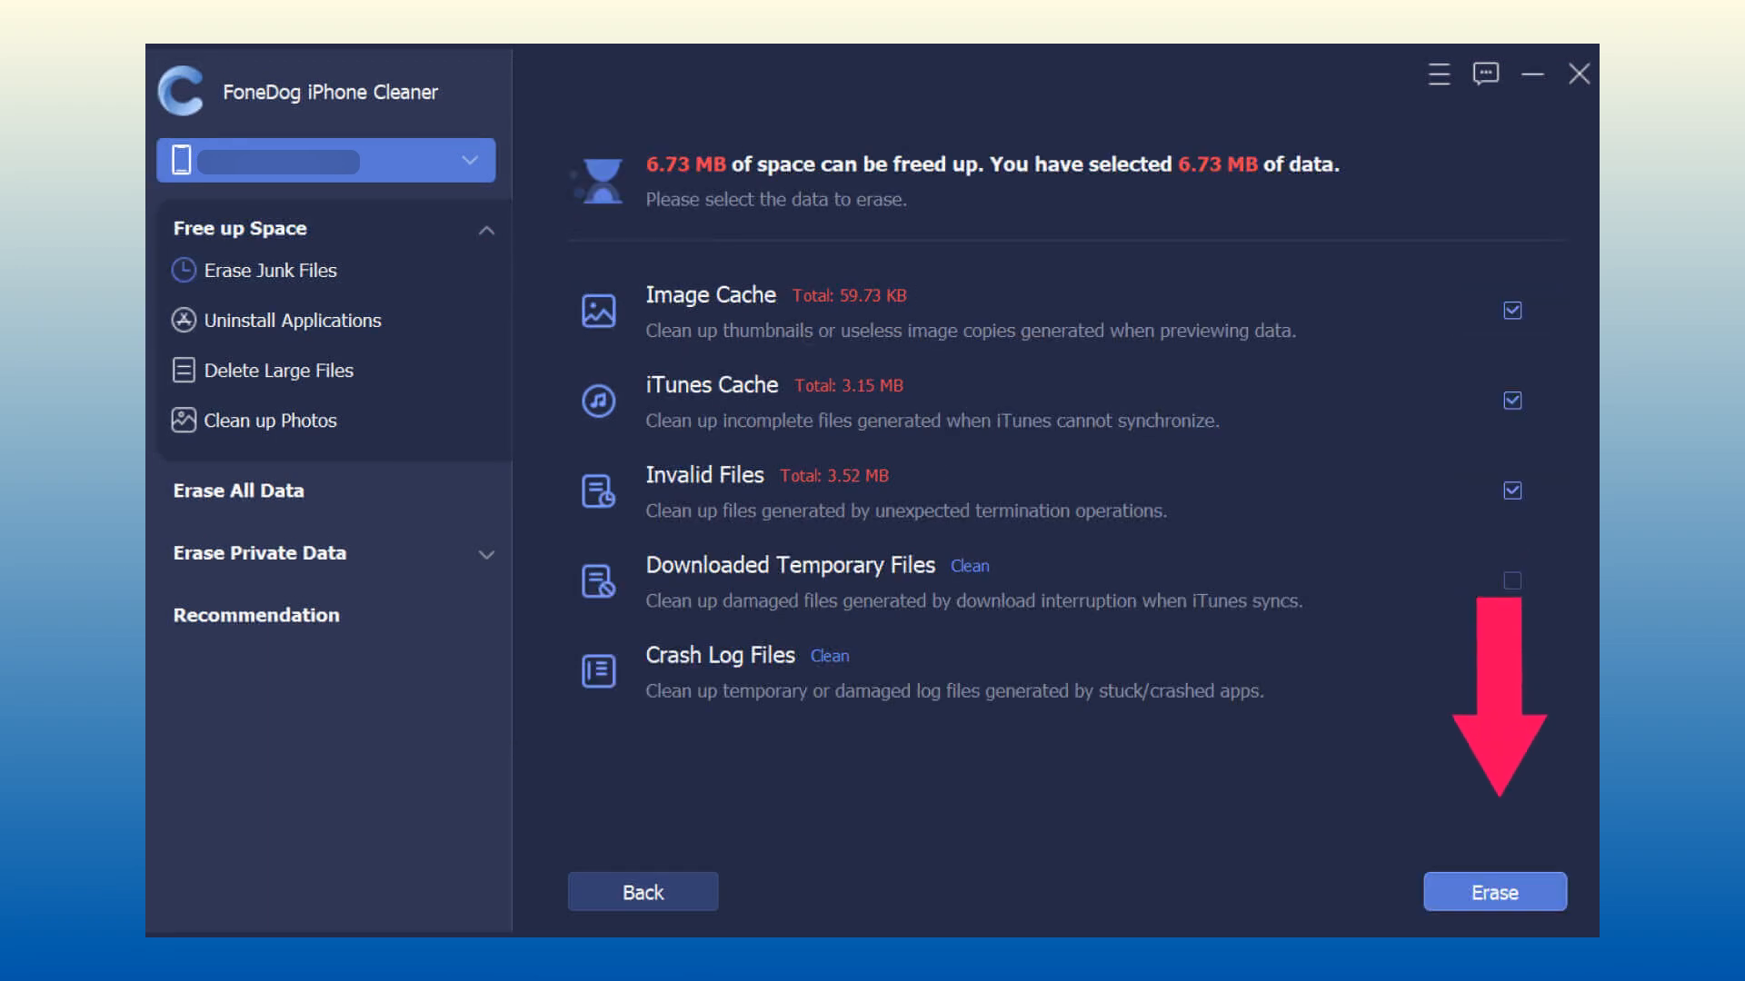
left_click(1494, 891)
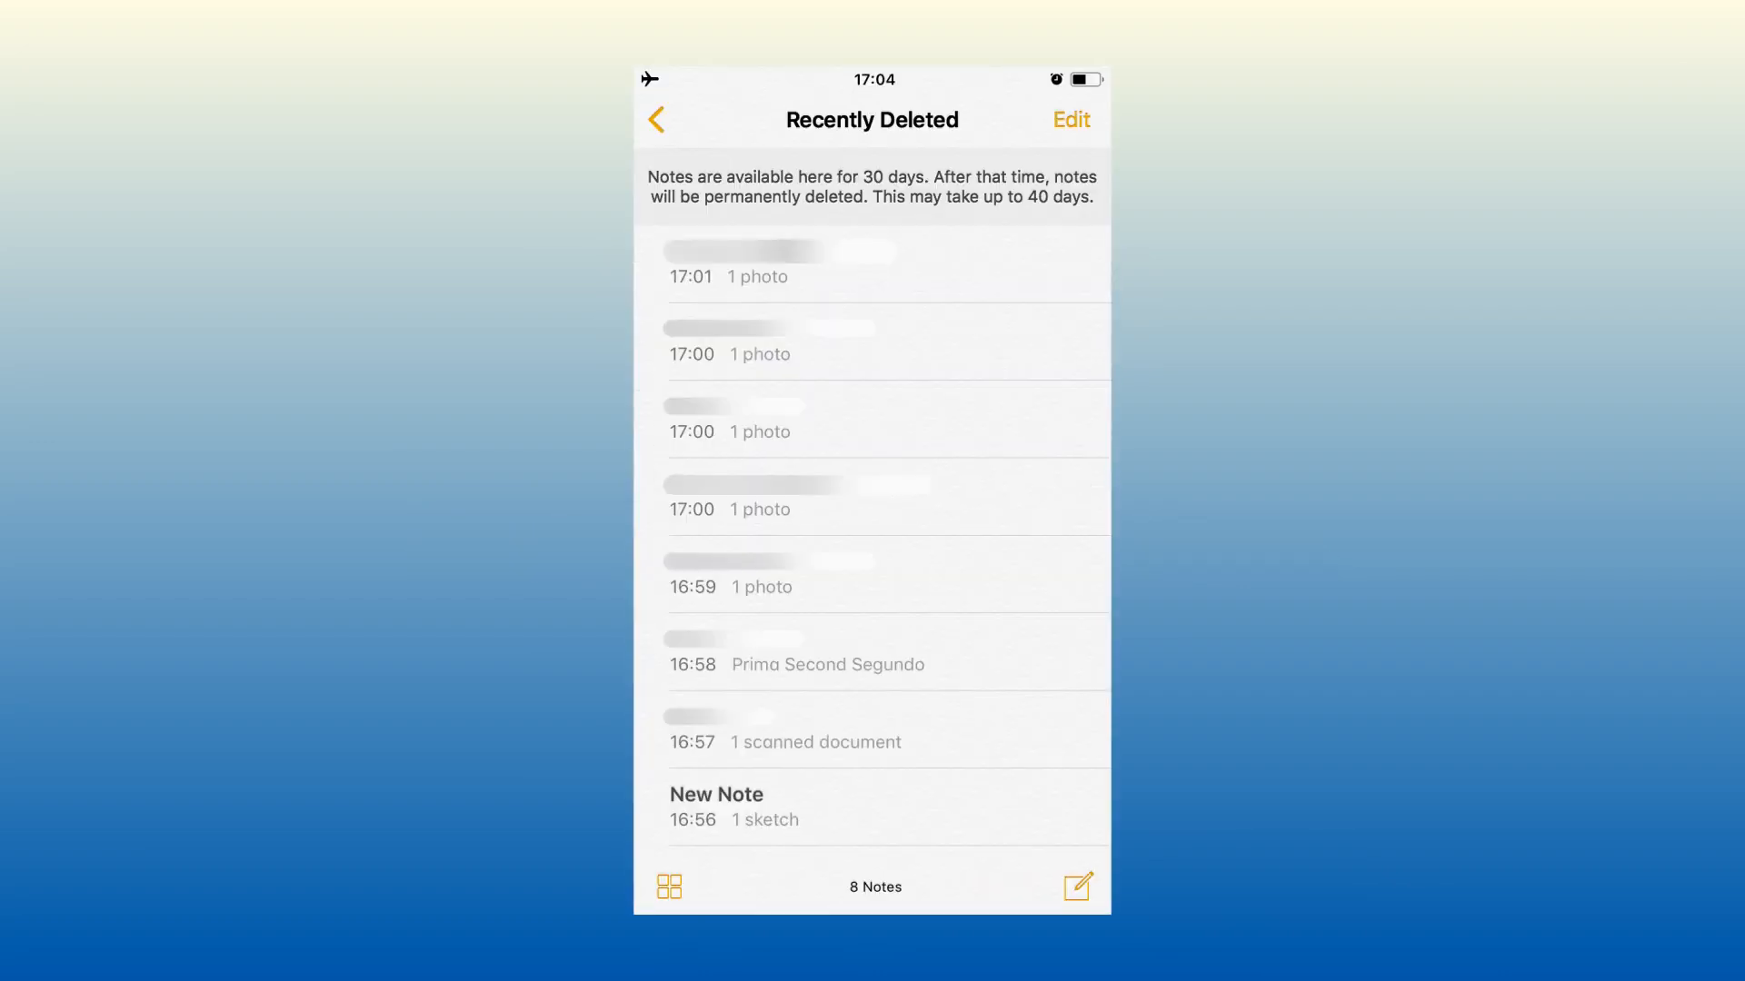
- Begin editing the Recently Deleted folder to remove its 8 deleted notes
left_click(1067, 120)
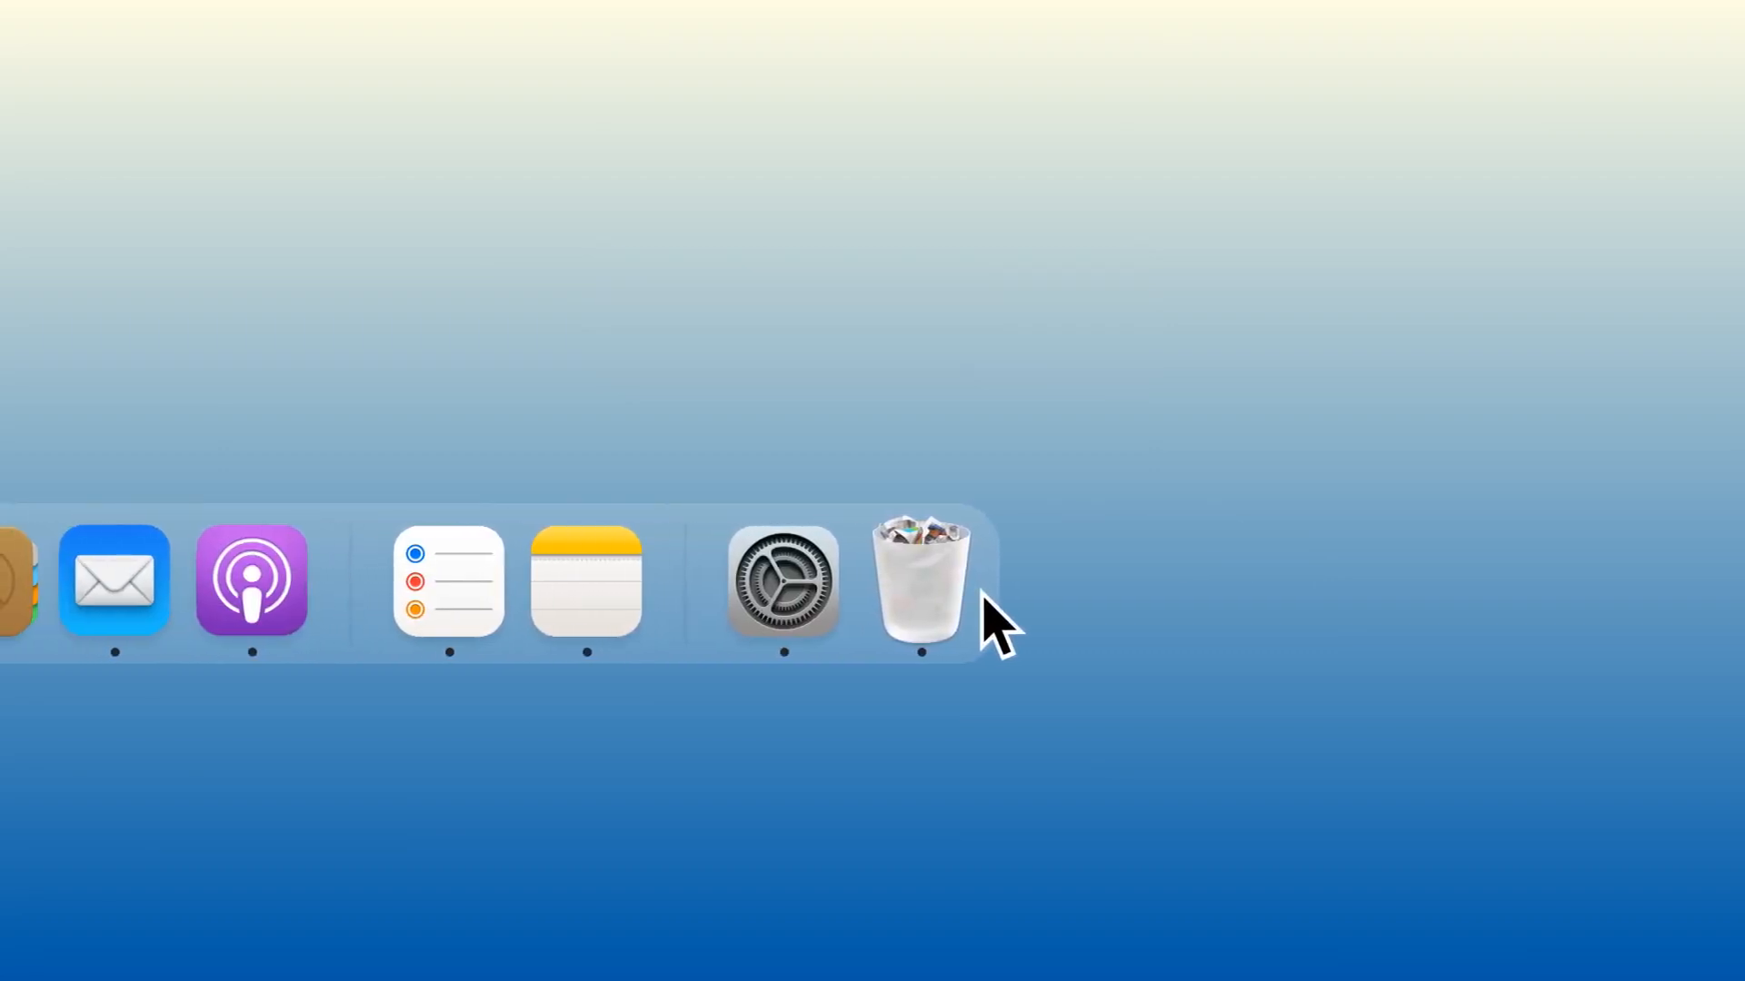
mouse_move(928, 583)
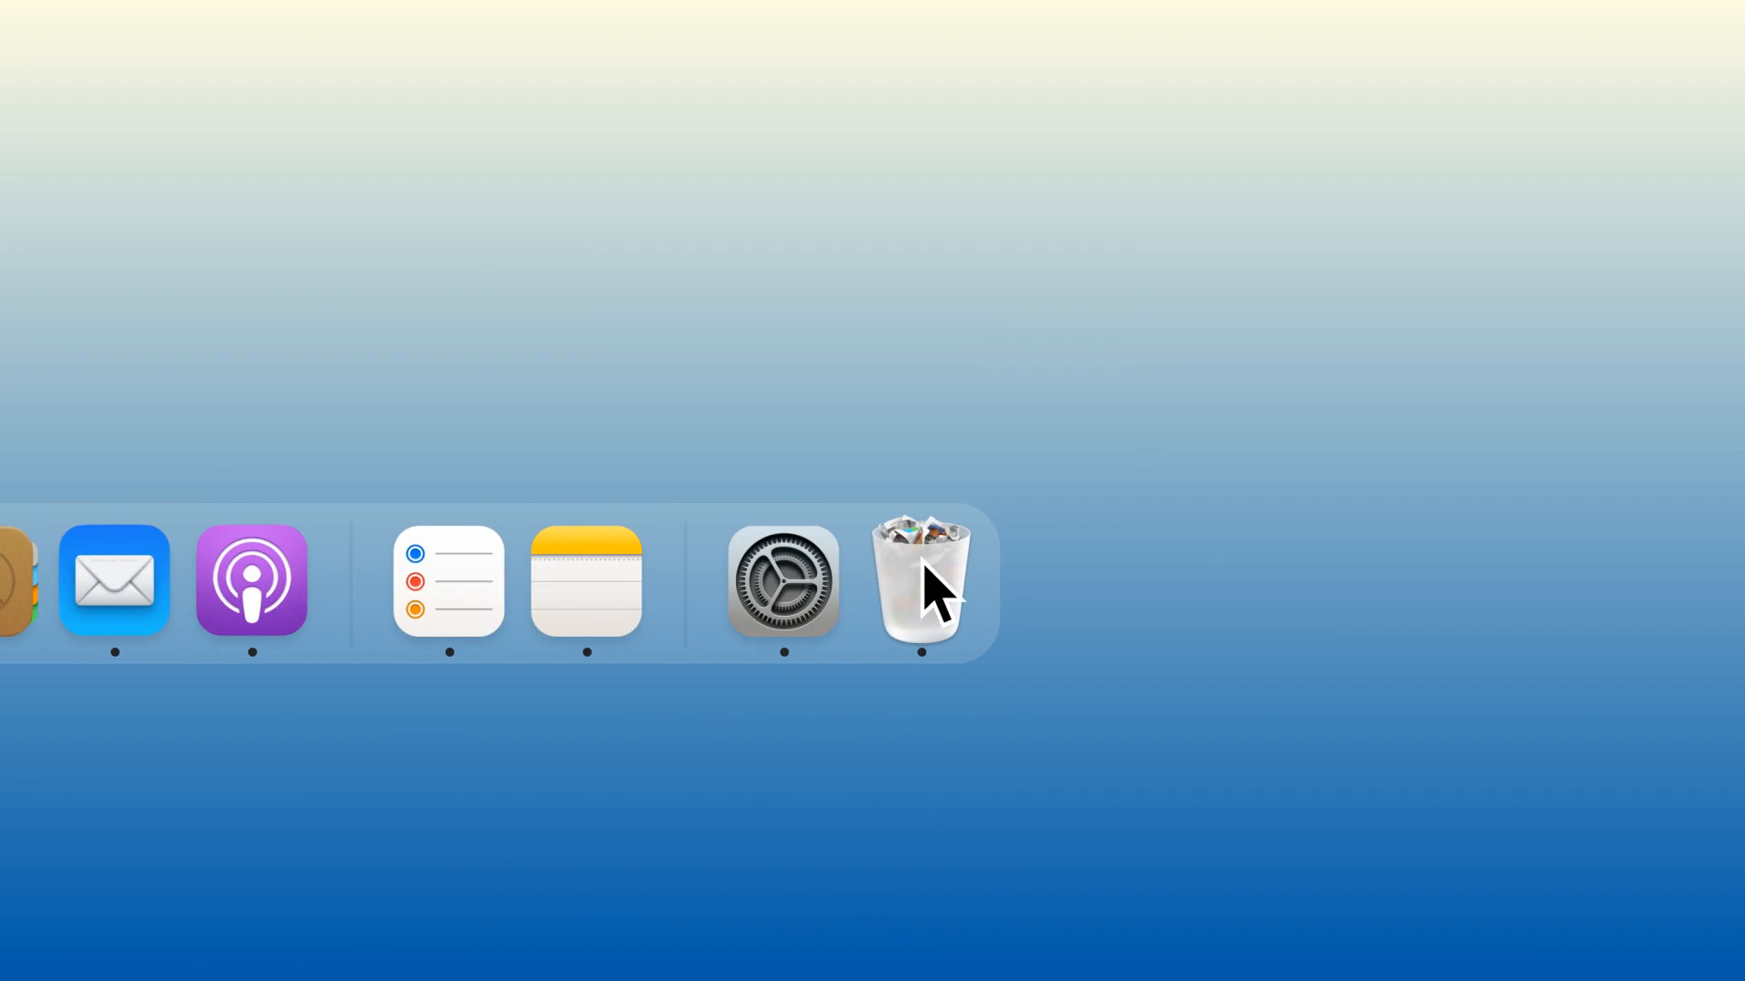
- Bring up the Dock Trash's shortcut menu offering Empty Trash
right_click(919, 580)
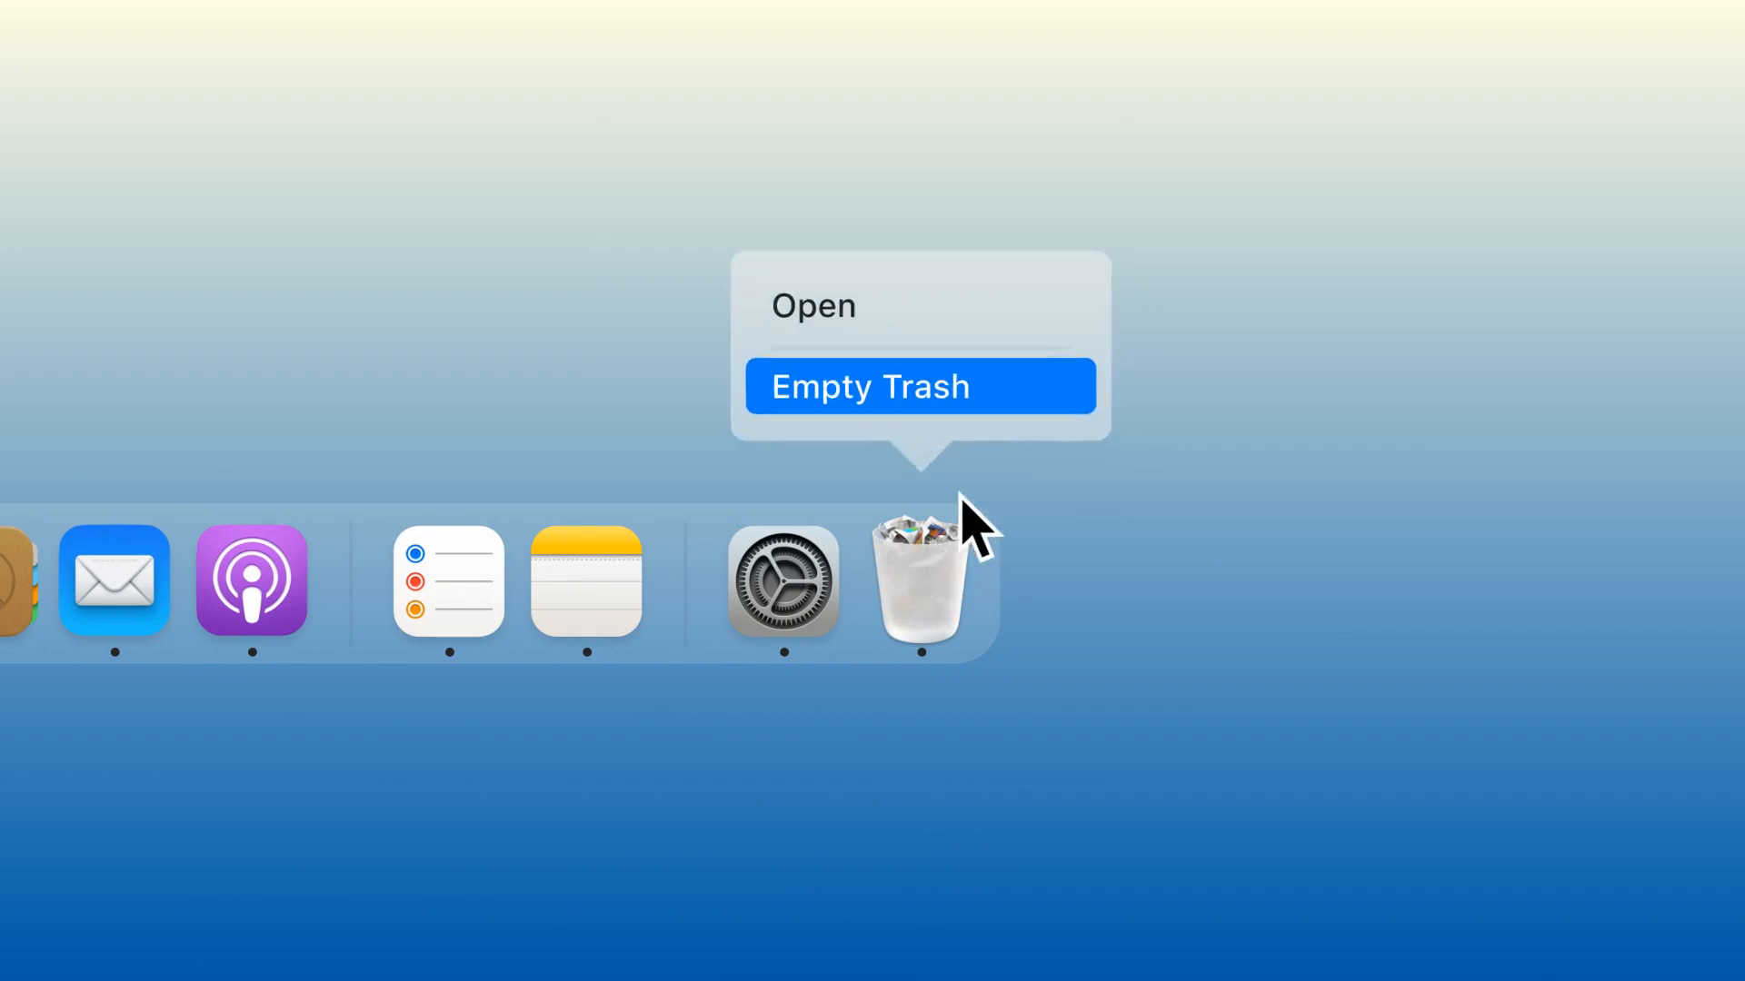
mouse_move(1052, 412)
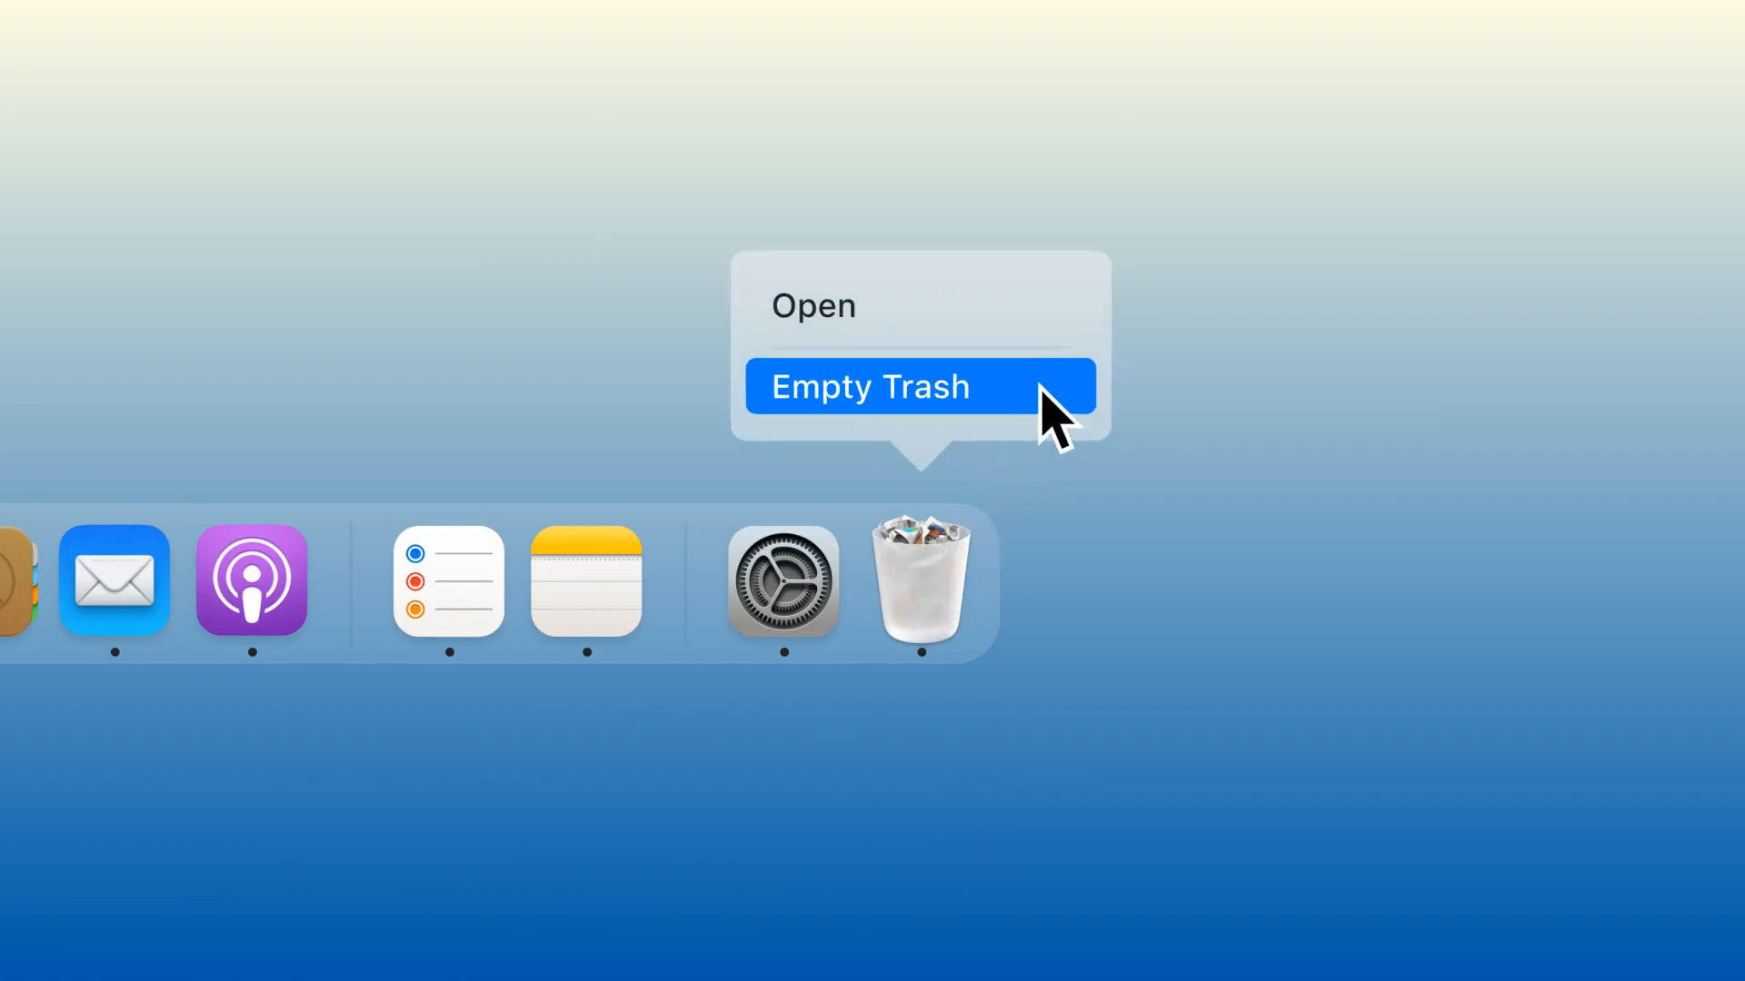